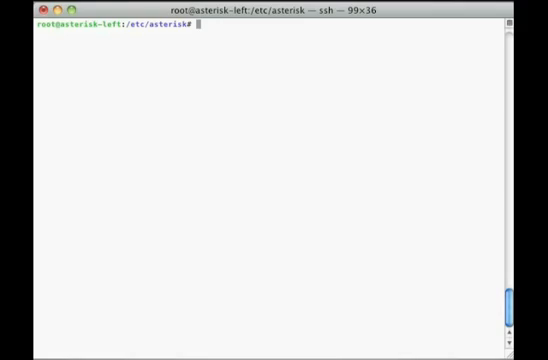
# Review the general, jitter buffer, encryption, trunking and iax-peer sections of iax.conf in vim
pyautogui.write('vim iax.conf')
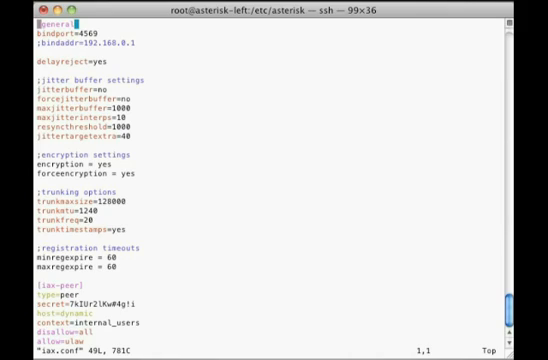
pyautogui.press('V')
pyautogui.write('/;')
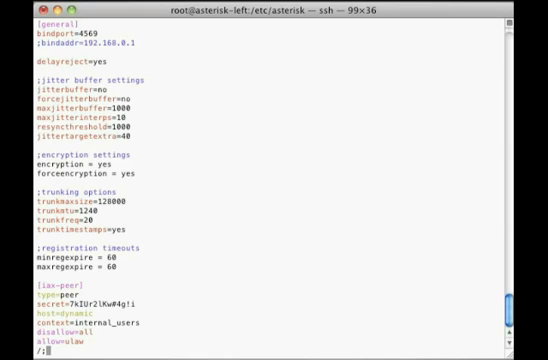
pyautogui.press('V')
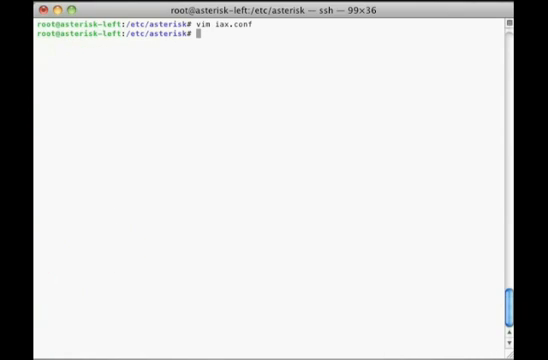
# Select and yank the [iax-peer] and [trunk-1] blocks at the end of iax.conf
pyautogui.write('vim iax.conf.')
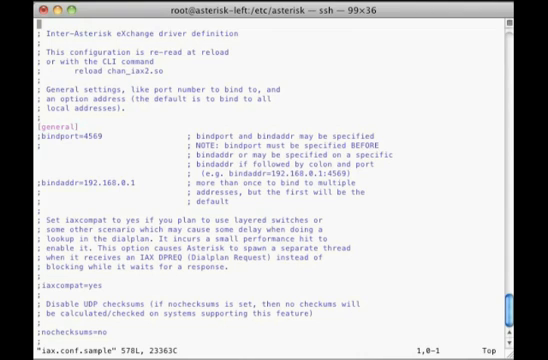
pyautogui.scroll(-3)
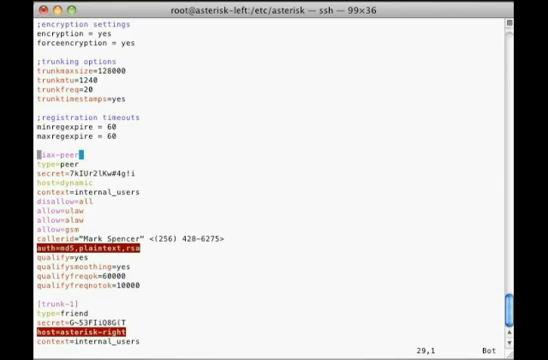
pyautogui.press('V')
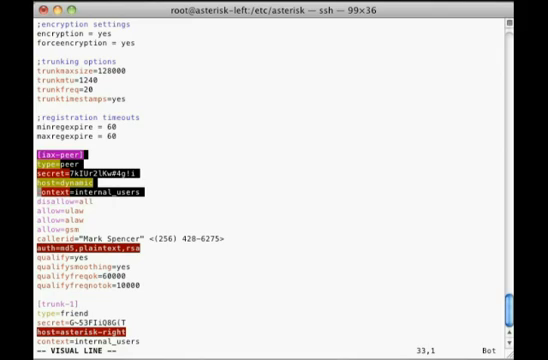
pyautogui.press('j')
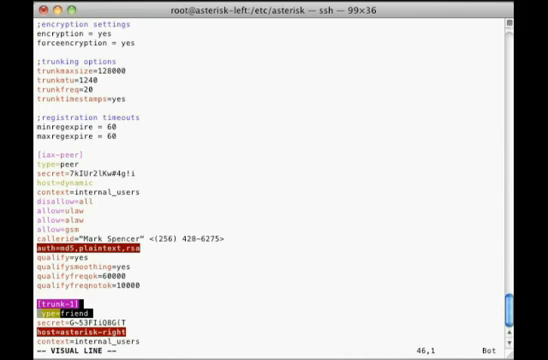
pyautogui.press('Down')
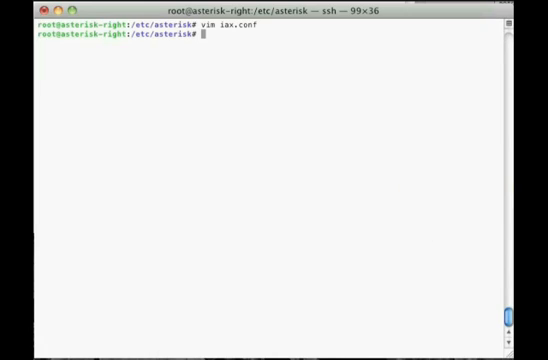
# Save extensions.conf, then run dialplan reload in the Asterisk CLI on asterisk-right
pyautogui.write('vim extensions.conf')
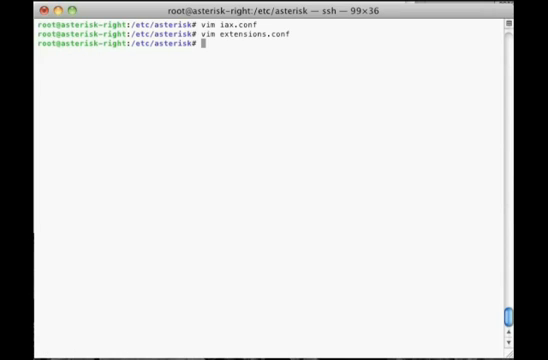
pyautogui.write('asterisk -')
pyautogui.write('dialplan')
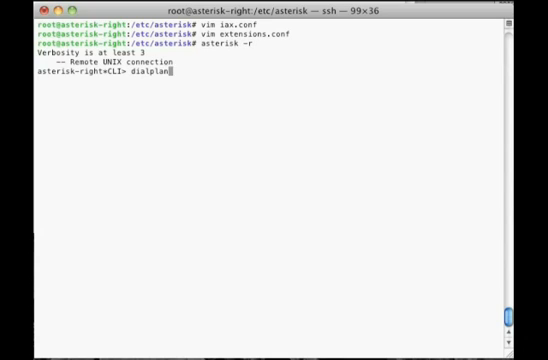
pyautogui.write('reload')
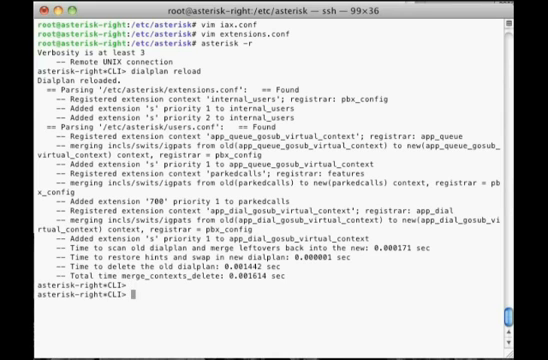